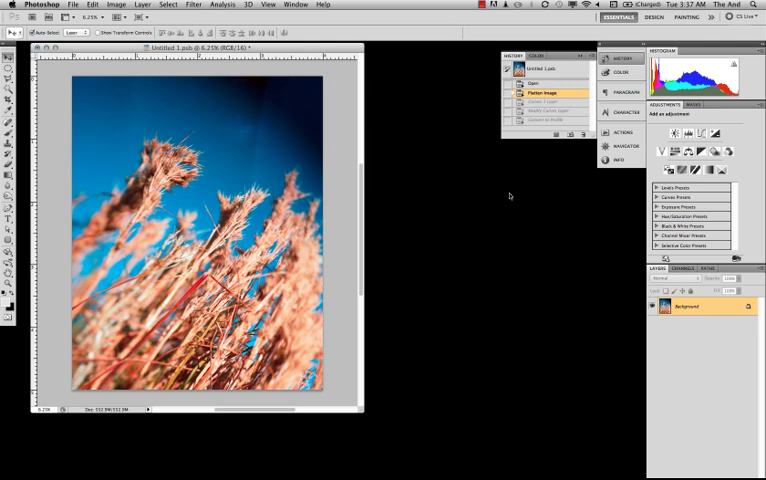
Step: Open View > Proof Setup > Custom to set up a U.S. Web Coated (SWOP) v2 soft proof
click(267, 5)
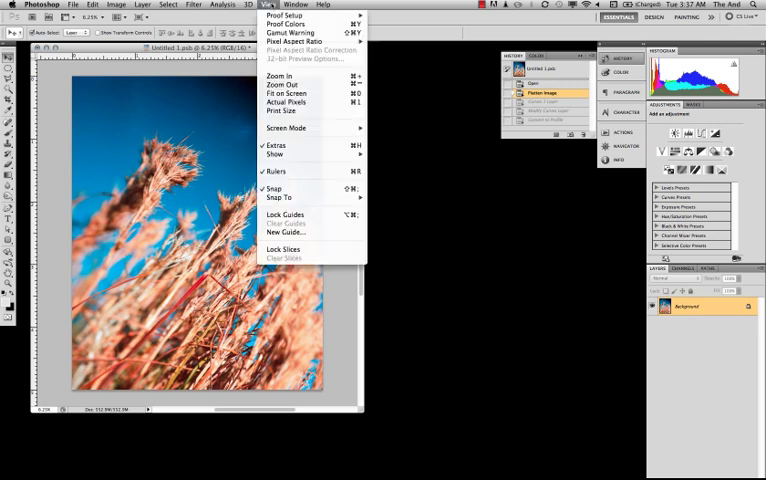
click(290, 18)
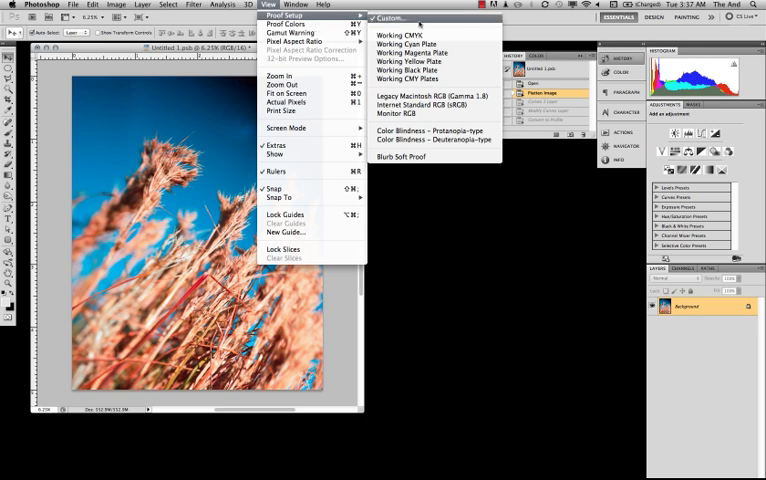
click(388, 15)
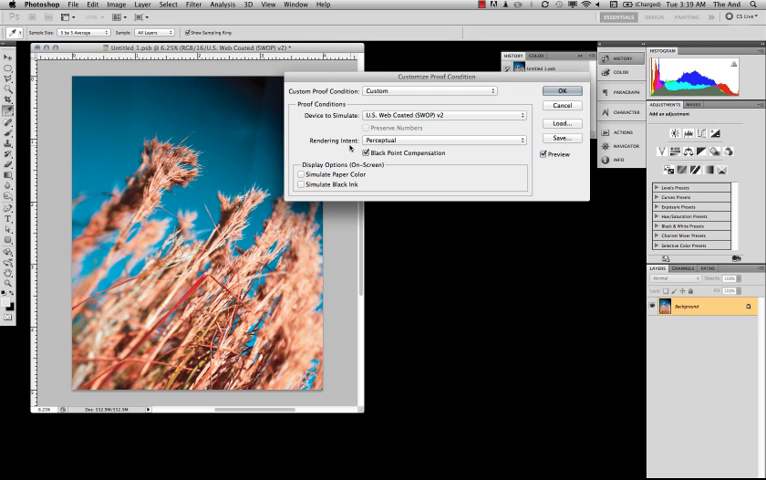
Step: Set the proof rendering intent to Relative Colorimetric, keeping black point compensation, and apply
click(455, 140)
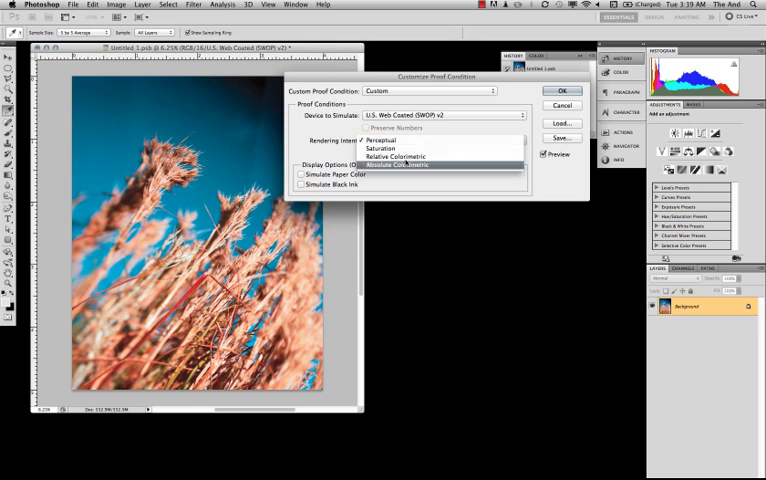
click(398, 155)
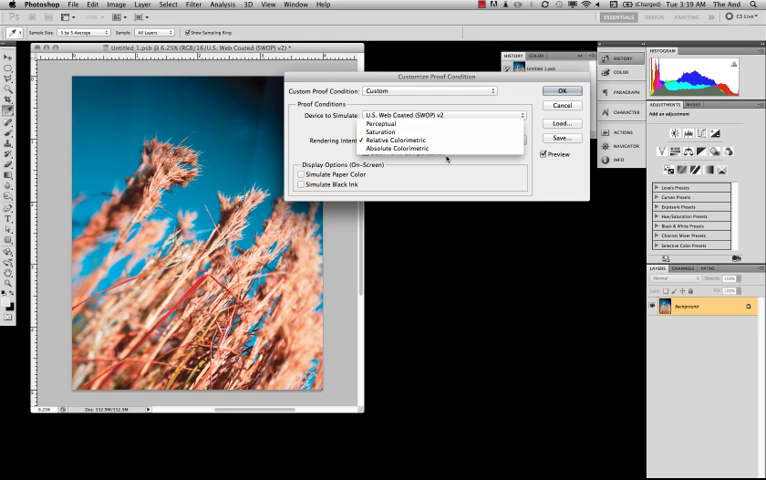
click(383, 123)
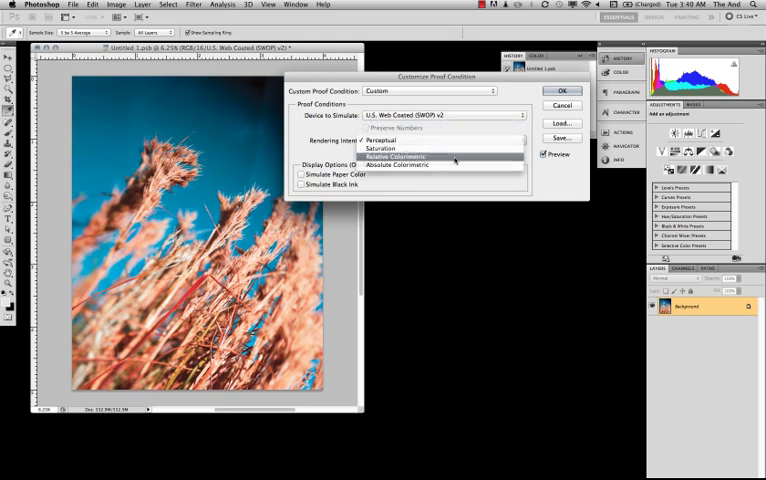
click(397, 157)
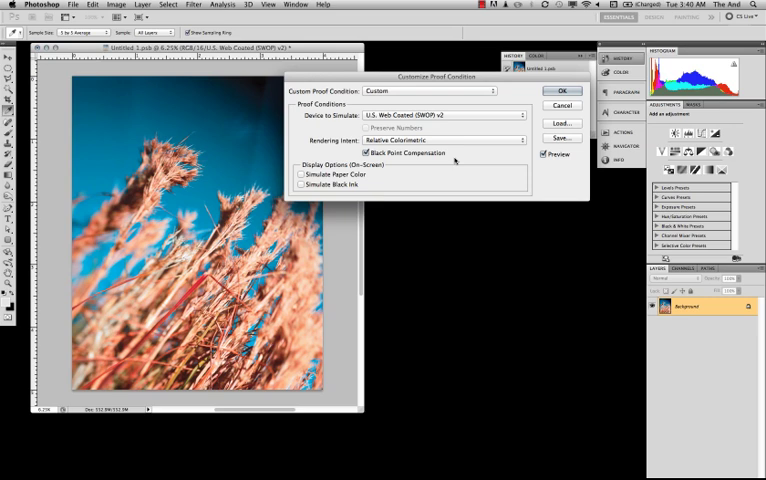
mouse_move(535, 103)
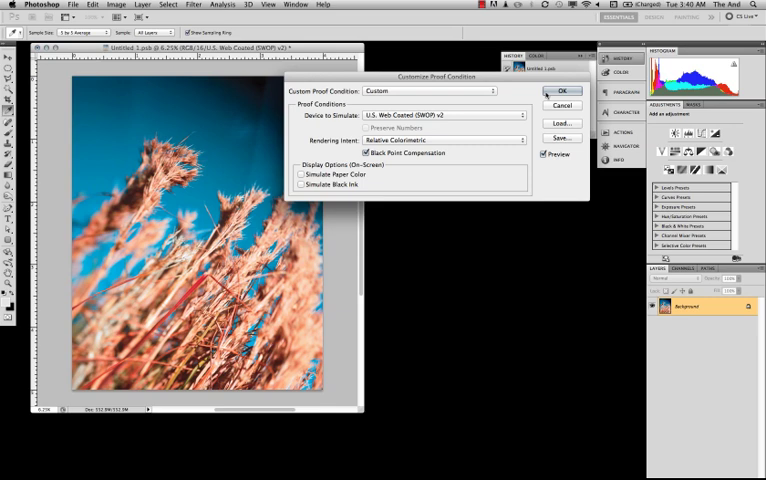
click(560, 91)
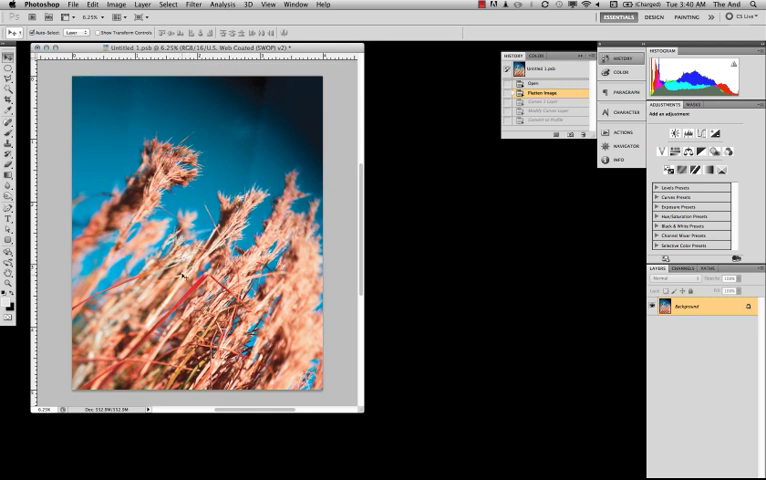
mouse_move(489, 240)
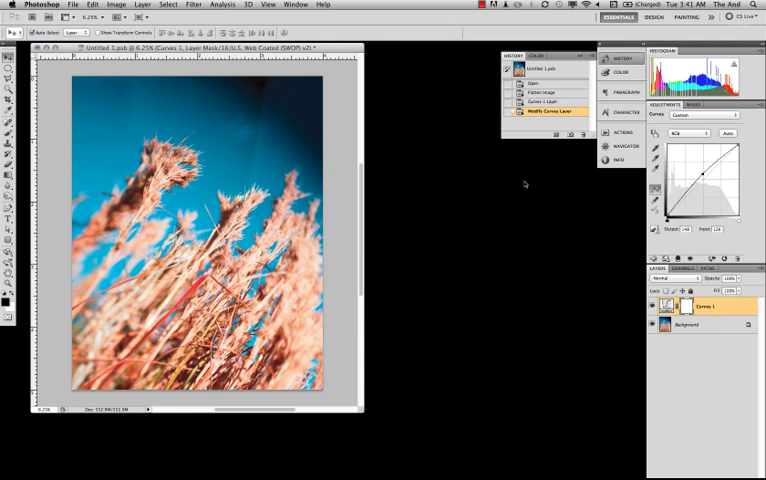
Step: Open Edit > Convert to Profile targeting U.S. Web Coated (SWOP) v2
click(96, 4)
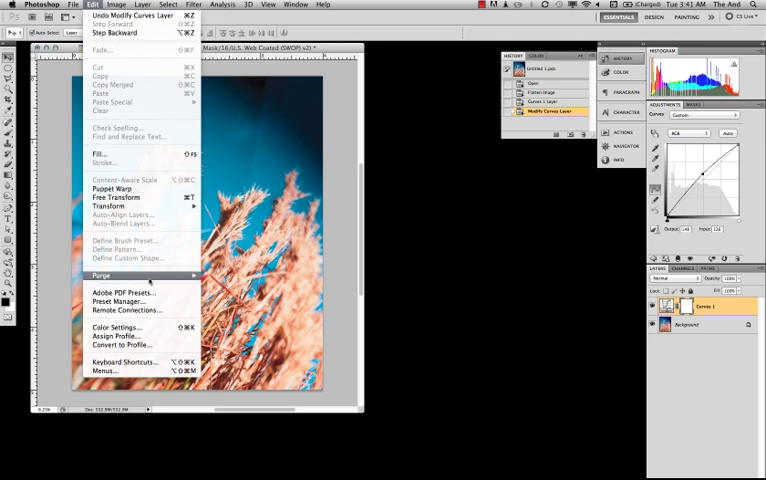
mouse_move(120, 345)
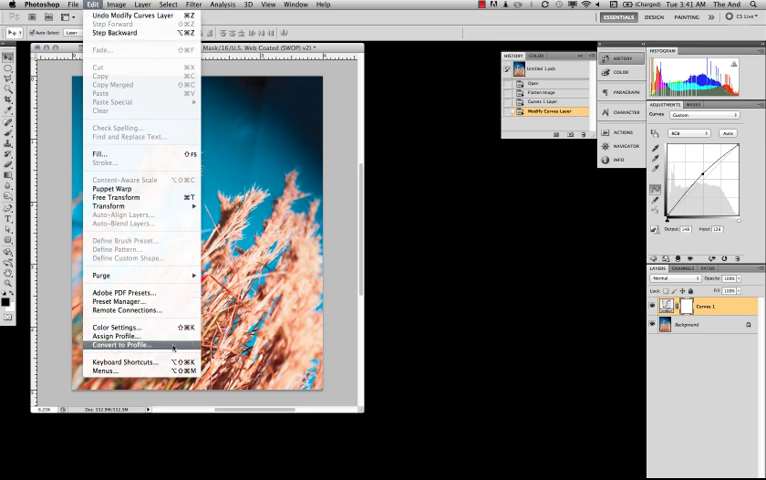
click(120, 345)
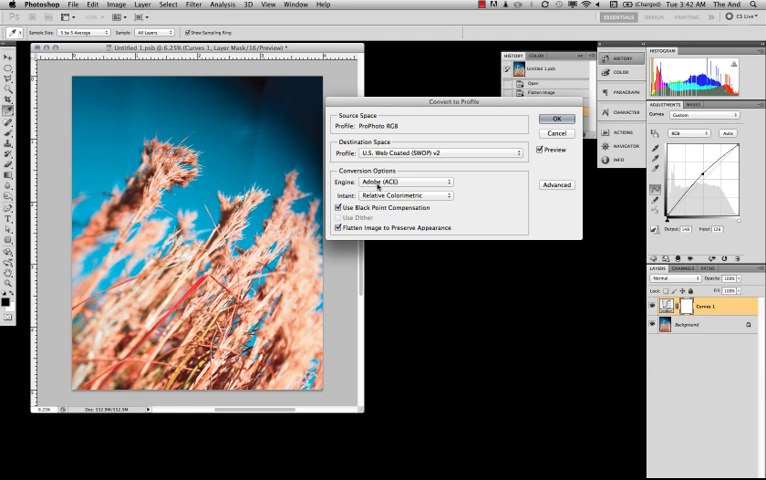
mouse_move(410, 185)
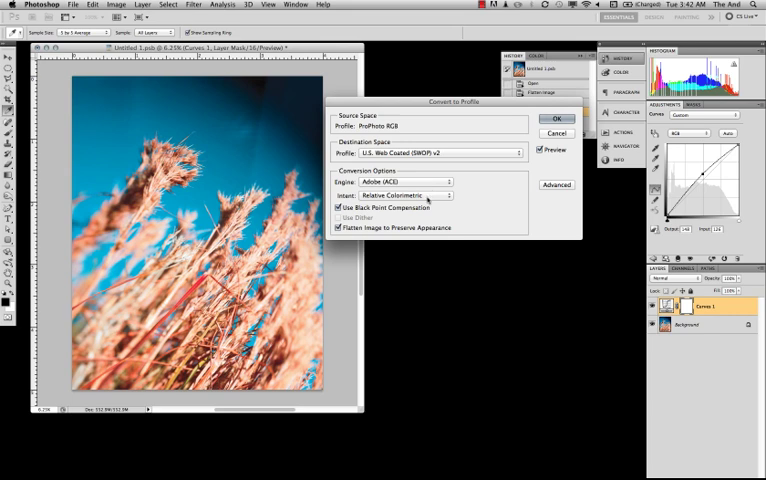
Step: Convert the photo to U.S. Web Coated (SWOP) v2 using Relative Colorimetric intent
click(410, 195)
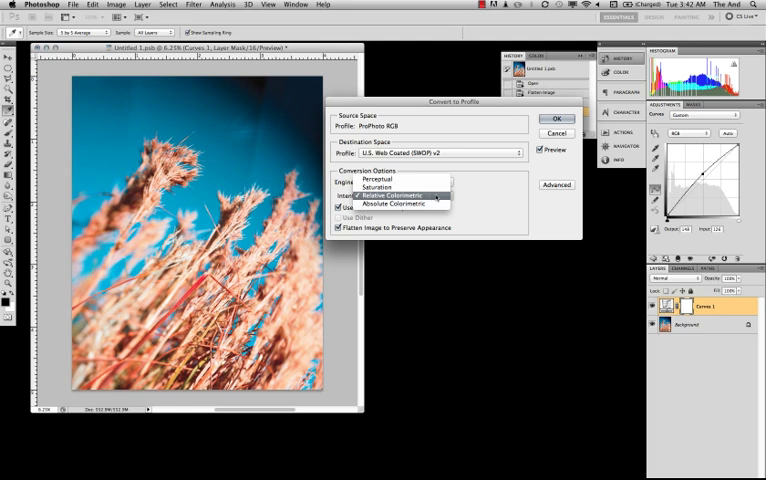
mouse_move(400, 204)
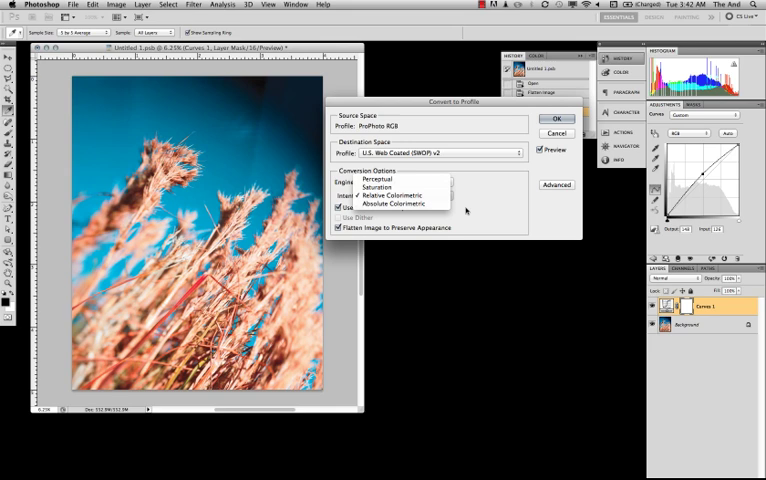
click(387, 196)
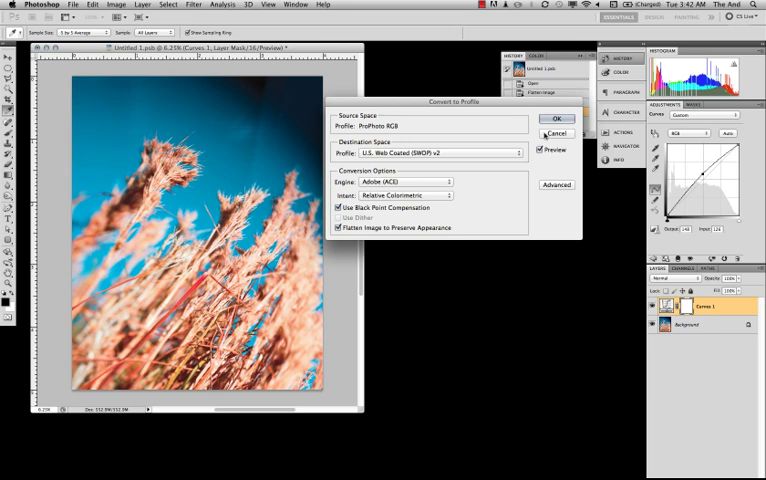
click(560, 119)
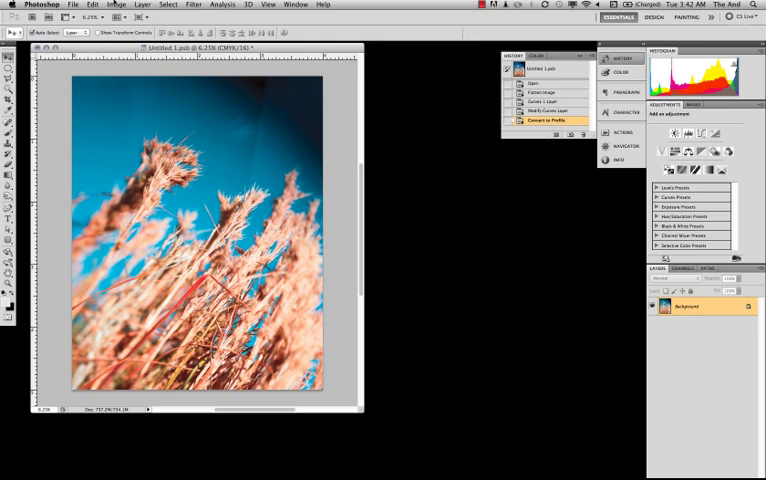
Step: Start Save As with Desktop as the destination and the Format list showing
click(76, 5)
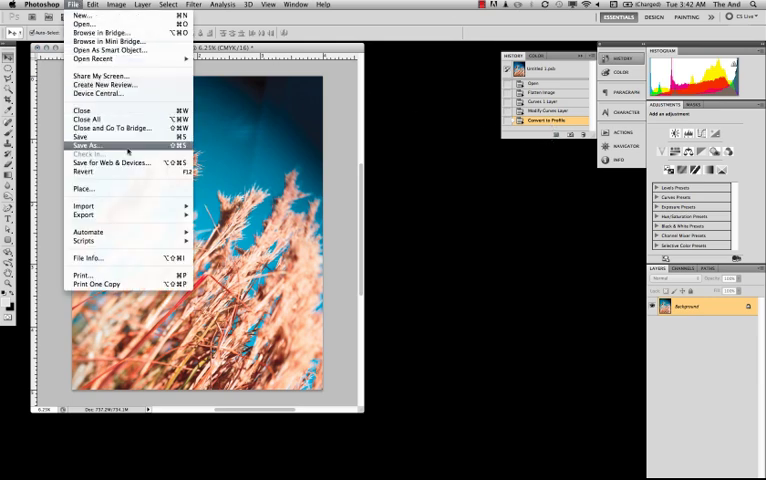
click(85, 146)
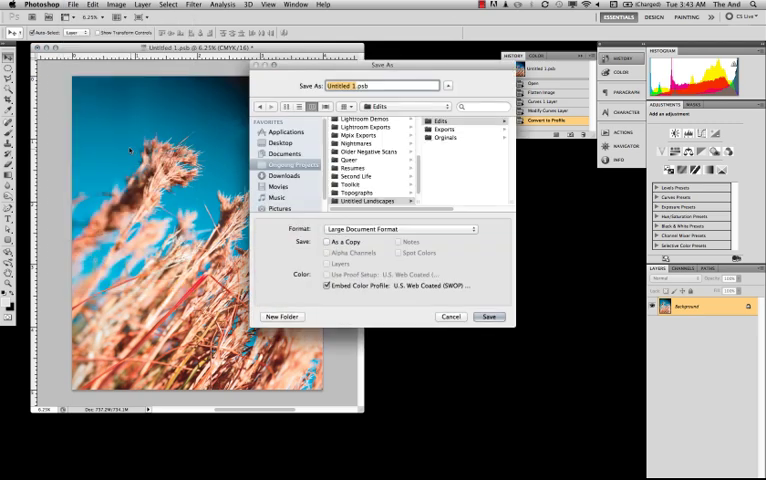
click(282, 142)
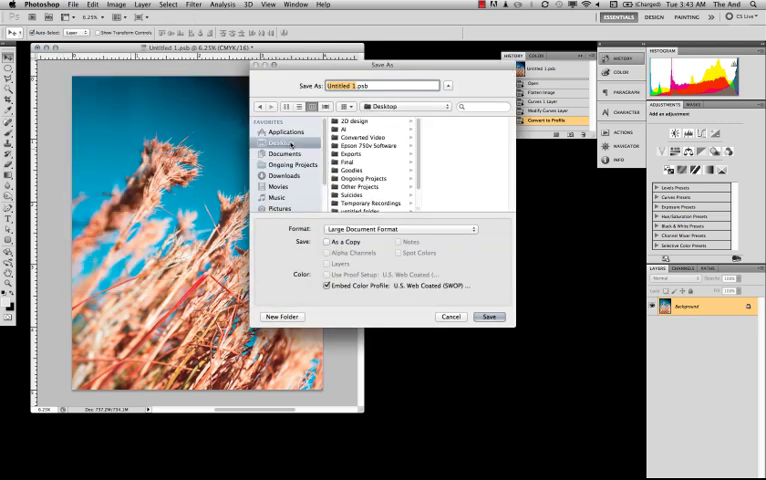
click(400, 228)
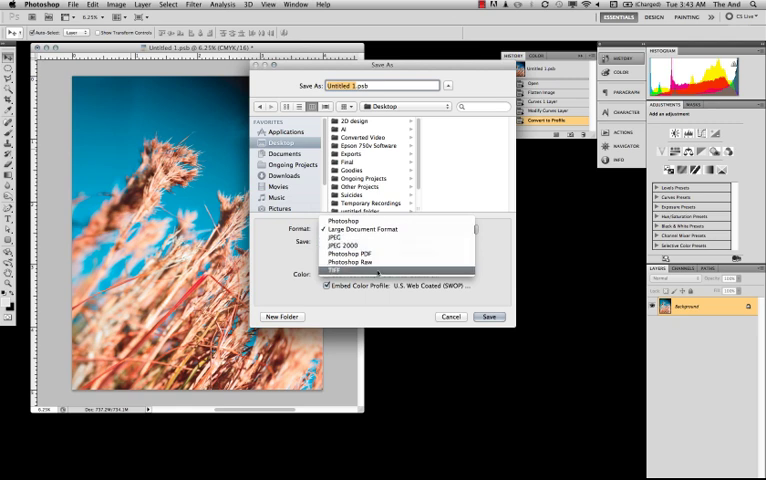